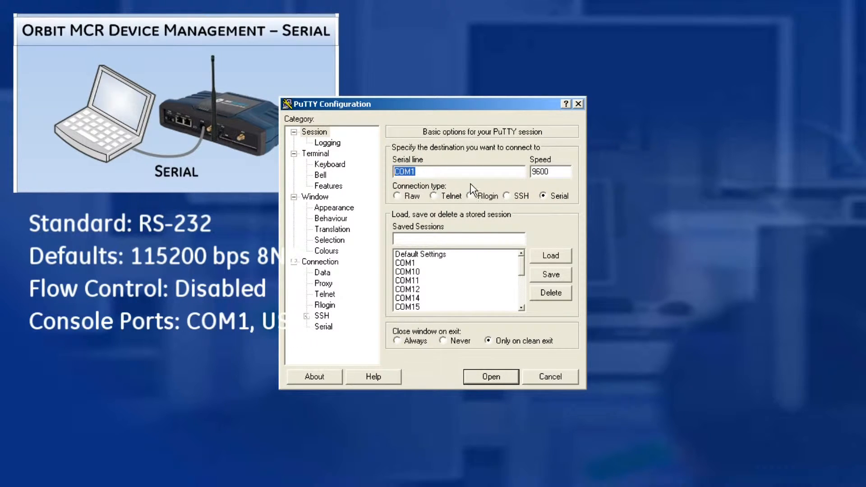
Step: Open a serial session on COM1 at 115200 baud
type("1152")
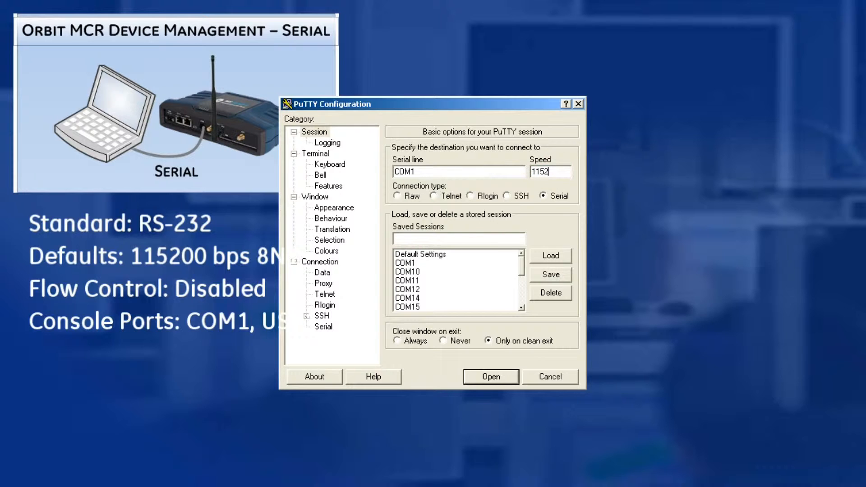
left_click(489, 376)
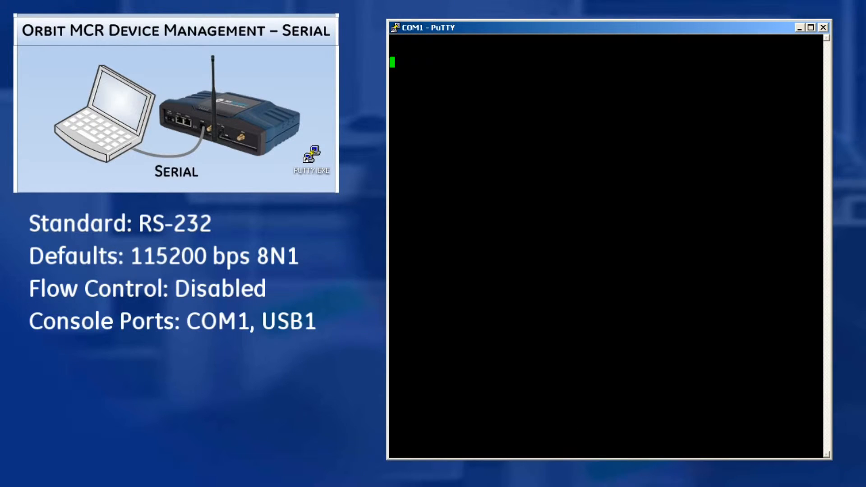
Step: Log in as admin and show the Bridge interface state
type("admin")
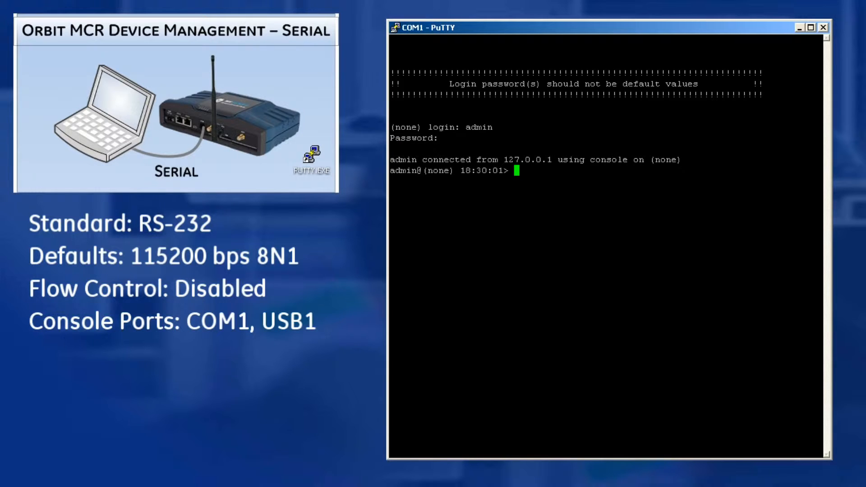
type("show interfaces-state interface")
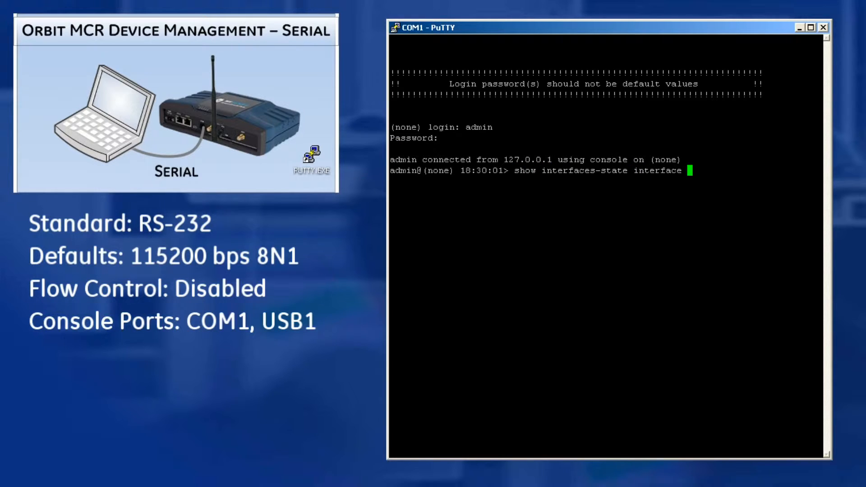
type("Bridge")
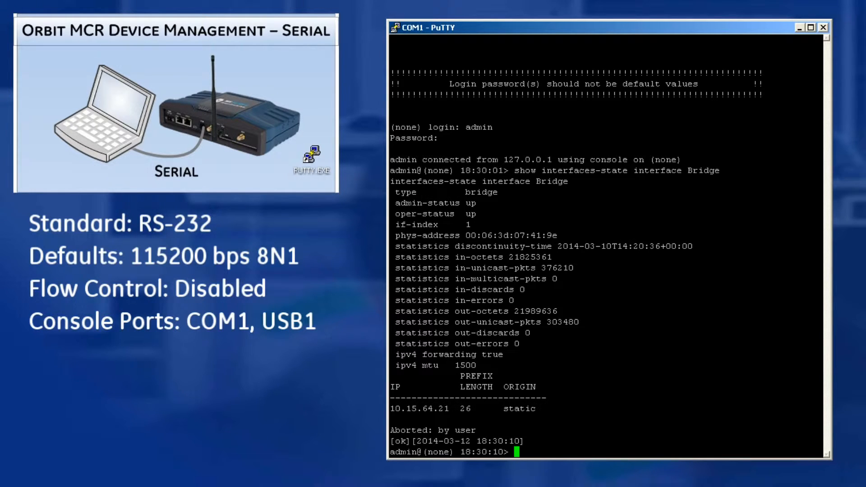
Step: Enter configure mode, show the Bridge interface and serial services, then exit
type("configure")
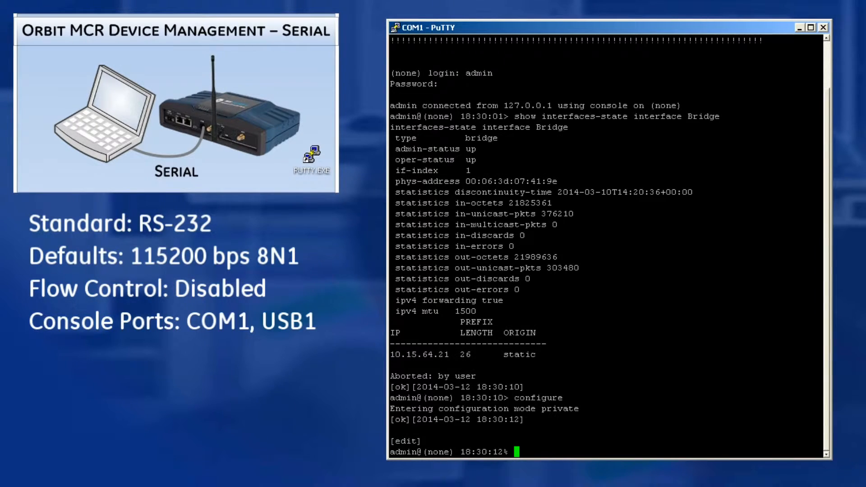
type("show interfaces interface Bridge")
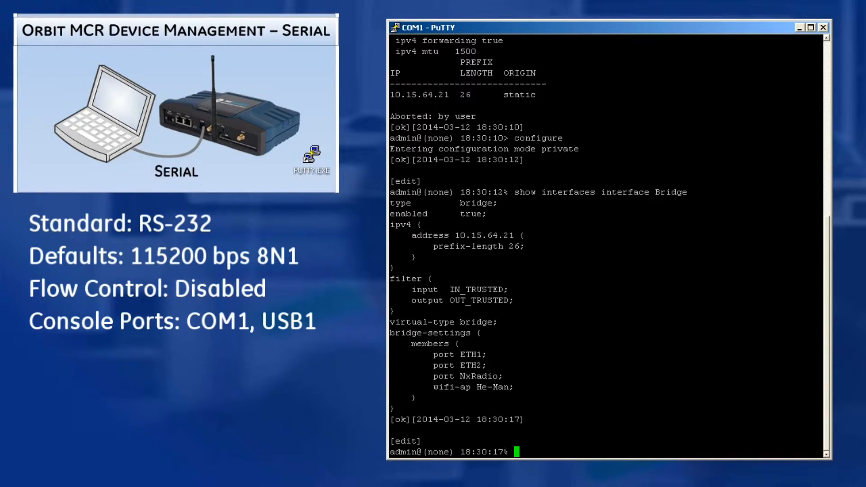
type("show services serial")
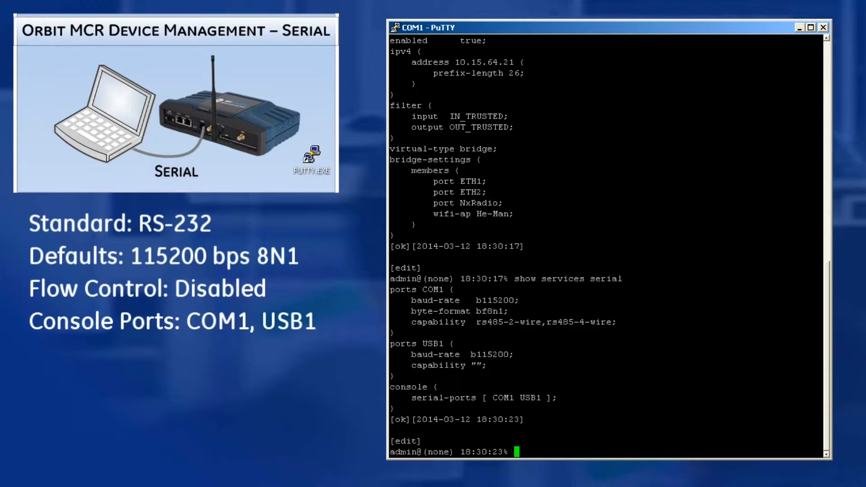
type("exit")
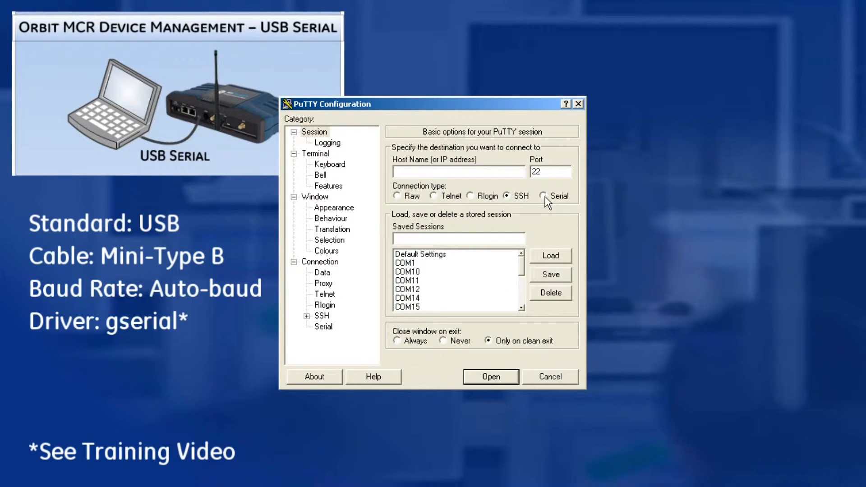
Step: Open a serial session on COM9 for the USB console
left_click(546, 196)
type("COM9")
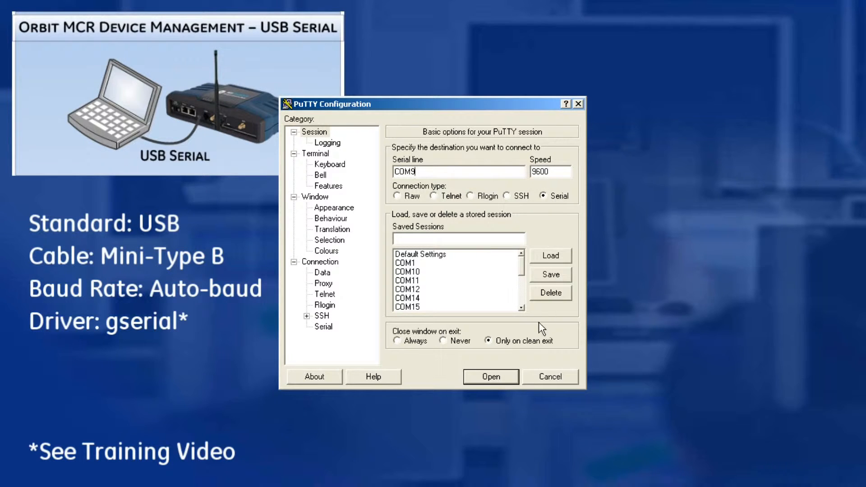
left_click(489, 376)
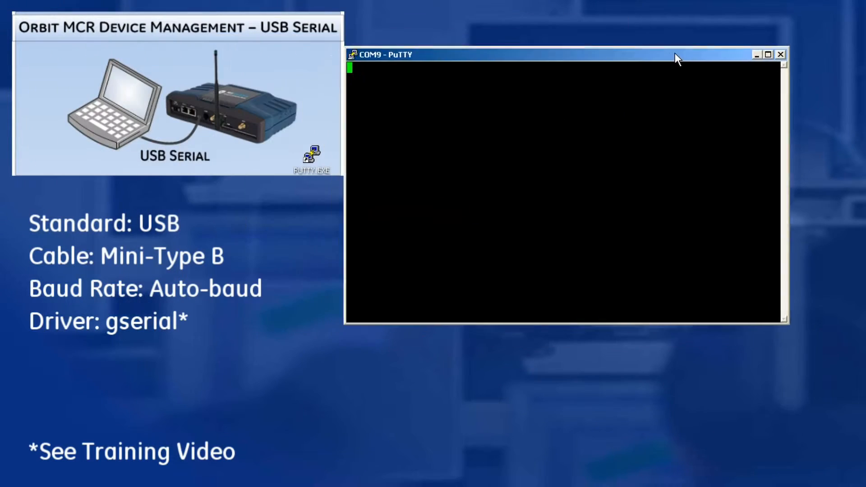
Step: Log in as admin, show Wi-Fi state and Bridge configuration, then exit
left_click_drag(551, 54, 602, 22)
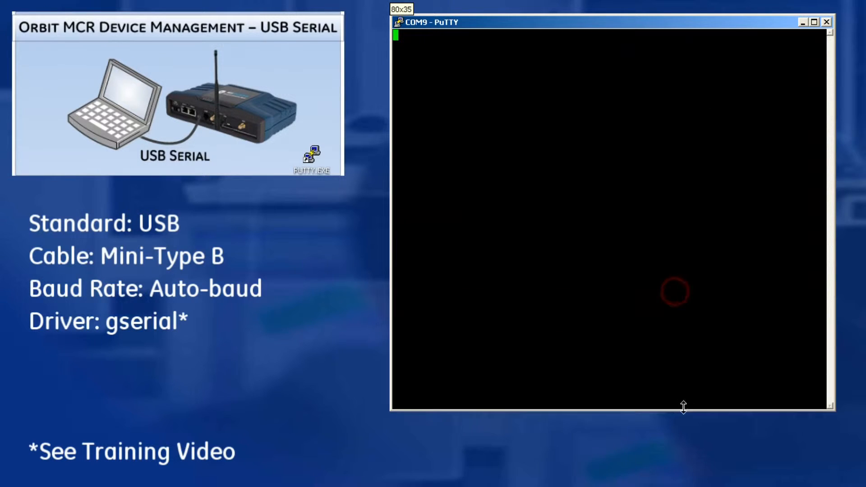
type("admin@(none) 18:42:06%")
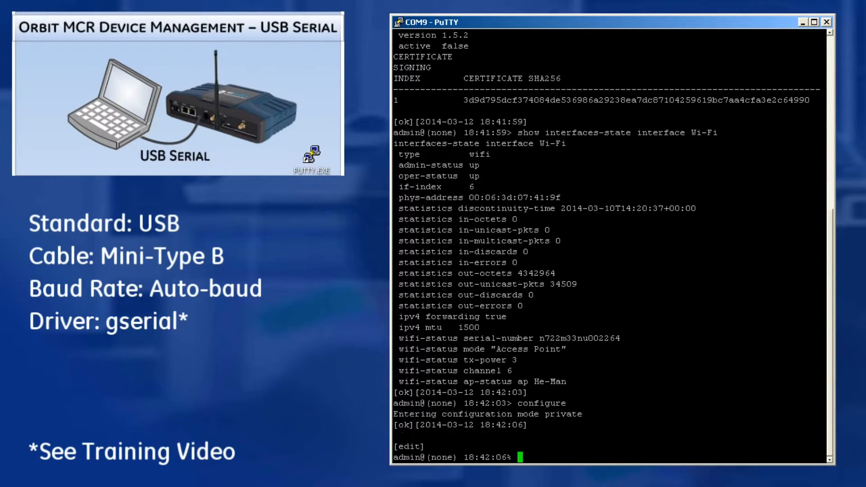
type("show interfaces interface Bridge")
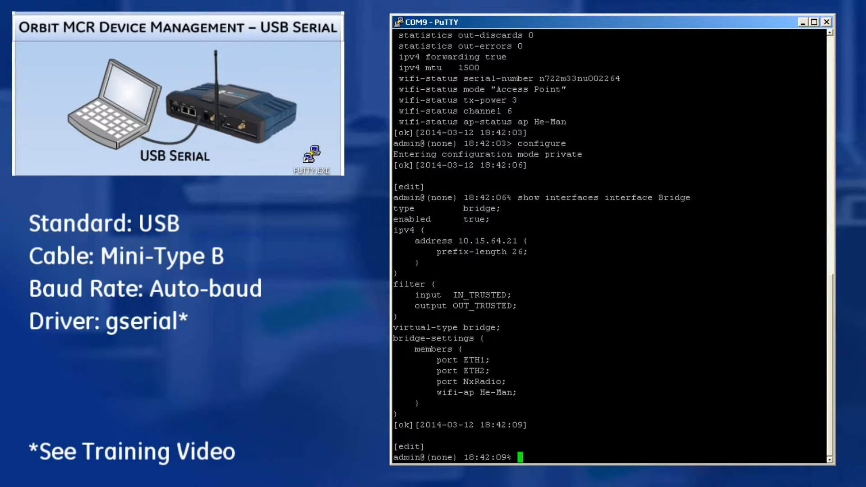
type("exit")
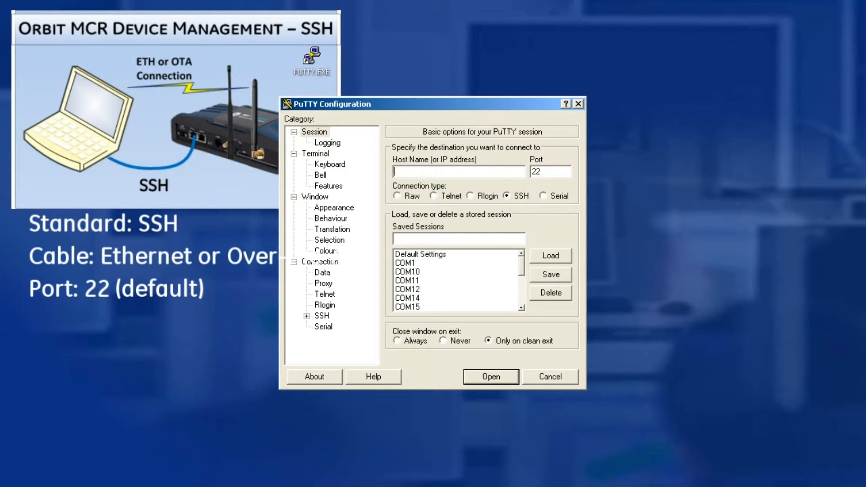
Step: Open an SSH session to 10.15.64.21 on port 22
type("10.15.64.21")
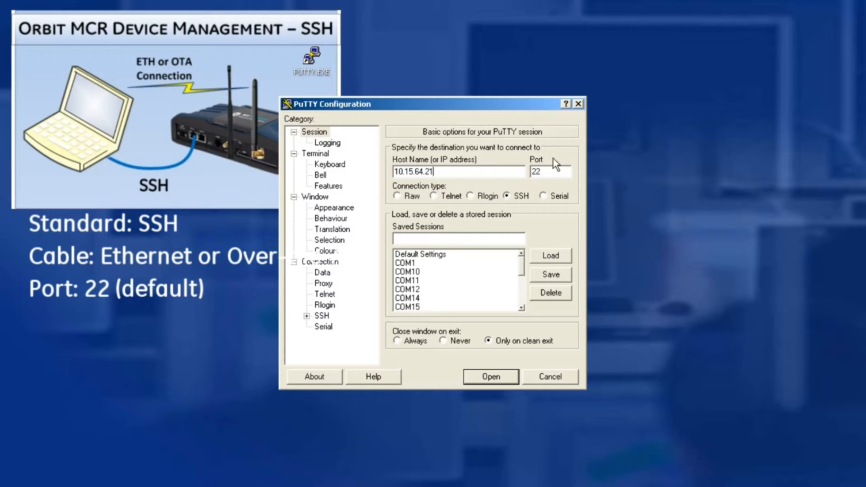
left_click(490, 377)
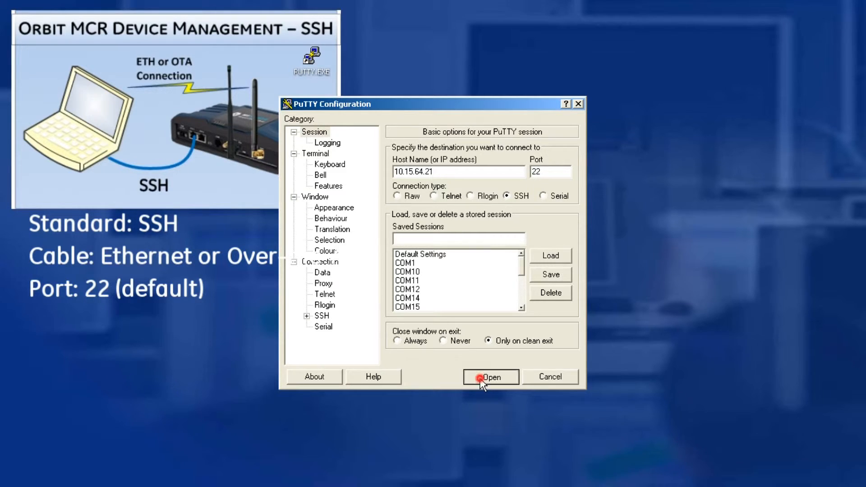
left_click(491, 377)
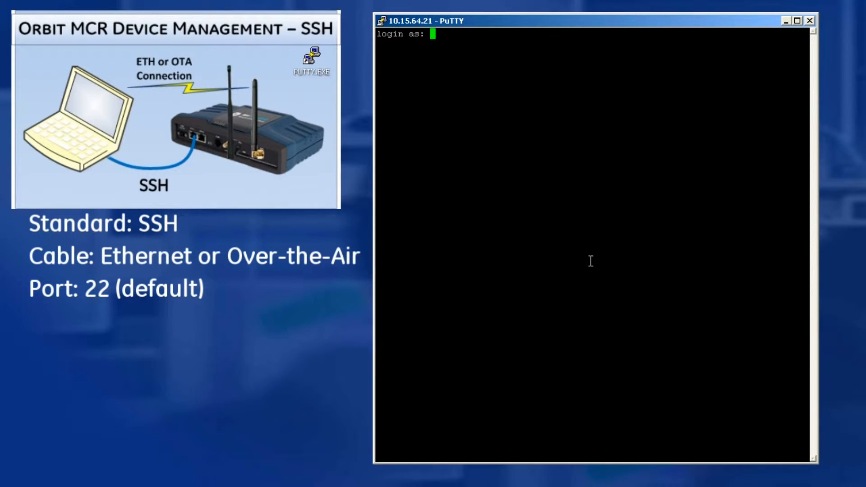
Step: Log in as admin over SSH and run 'show users' to list the single admin session
type("admin")
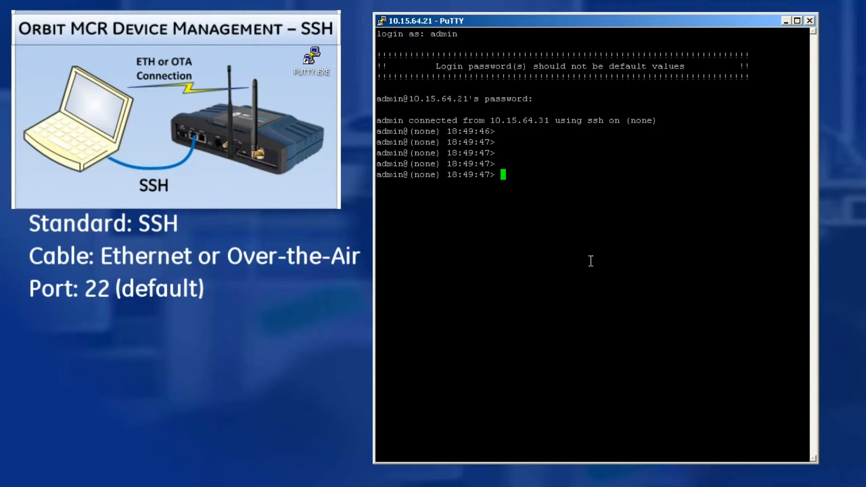
type("show users")
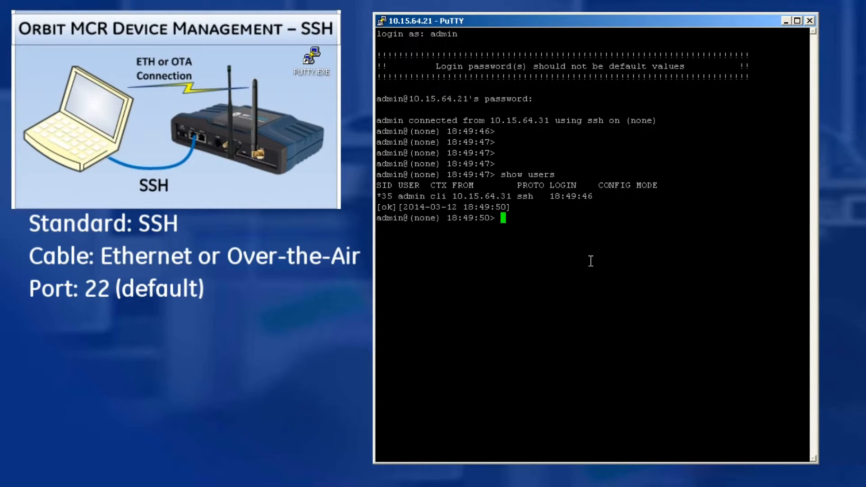
left_click(518, 196)
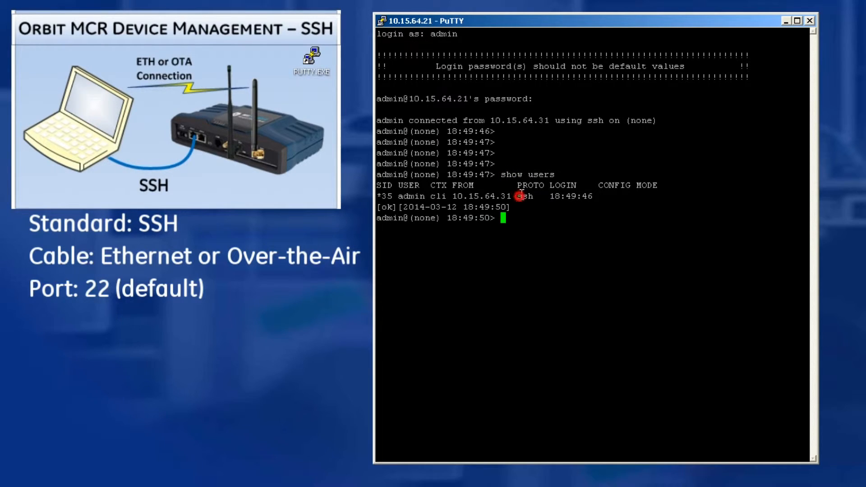
mouse_move(580, 254)
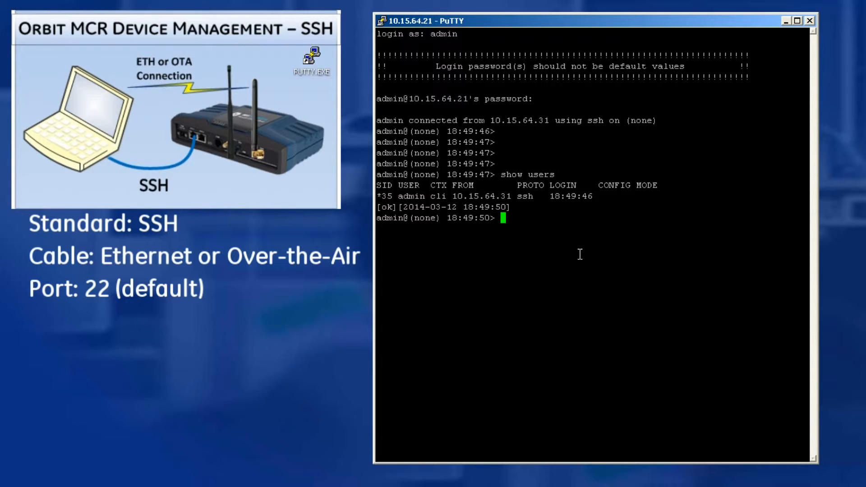
Step: Show interface state, firmware 1.5.2 and DHCP services (no entries), then exit
type("show interfaces-state in")
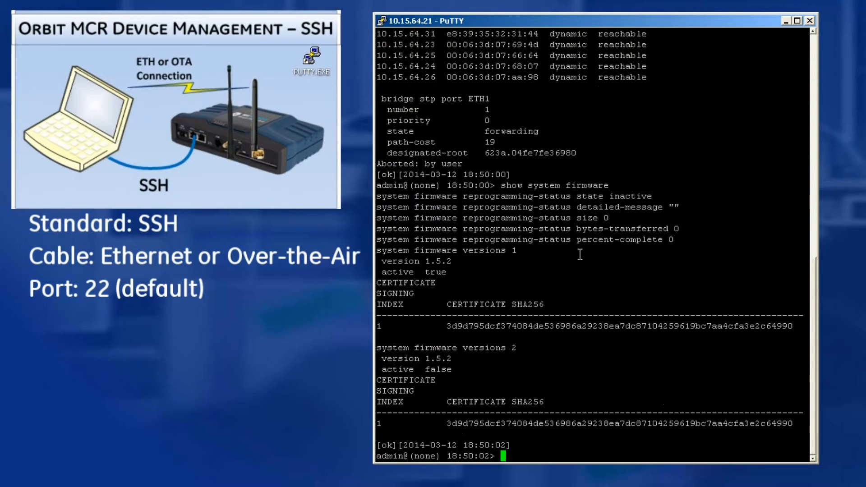
type("show services")
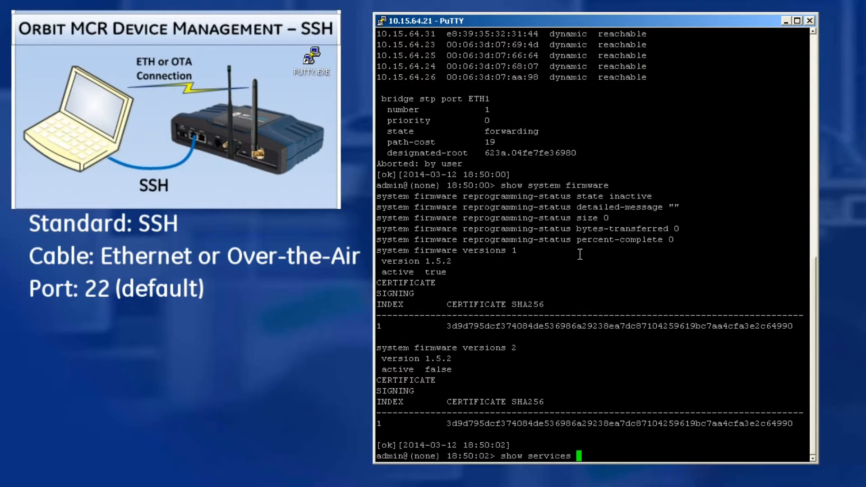
type("dhcp")
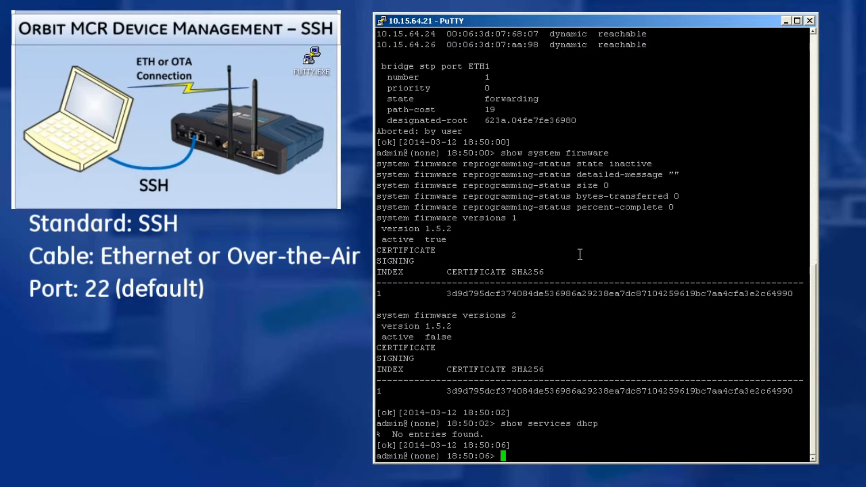
type("ex")
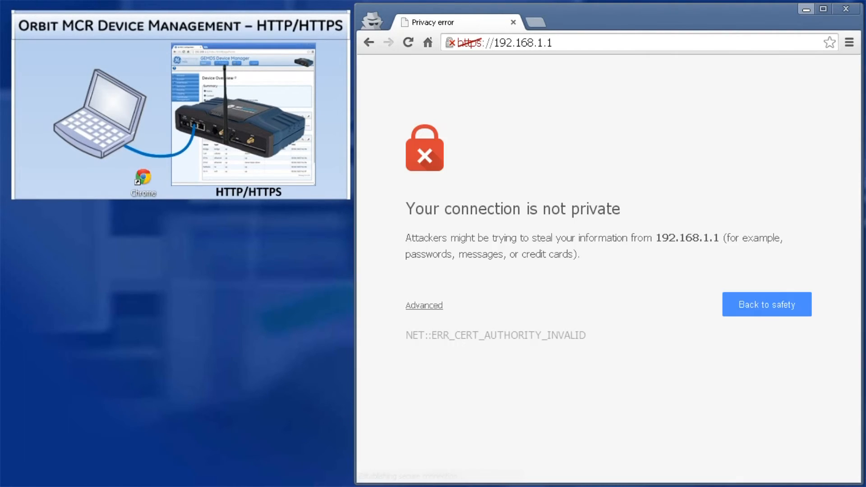
Step: Proceed past the certificate warning to the 192.168.1.1 Device Manager sign-in page
left_click(424, 305)
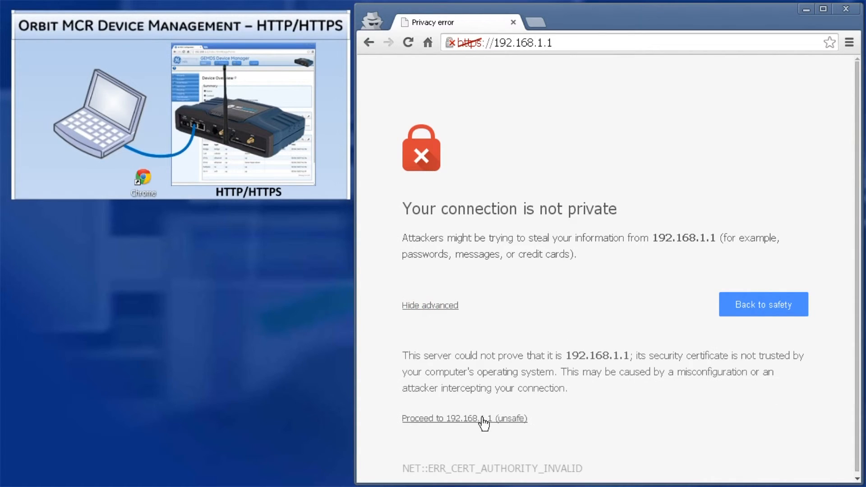
left_click(463, 417)
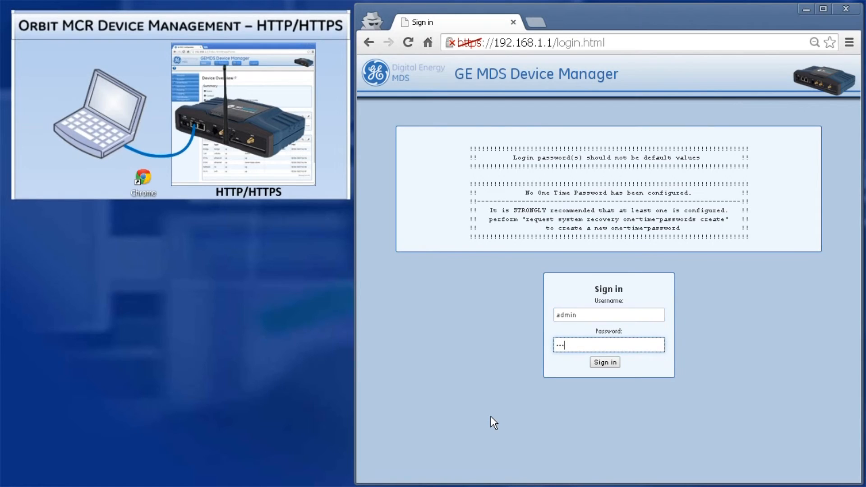
Step: Sign in and navigate Wizards, System, Interfaces to the Bridge settings page
left_click(604, 362)
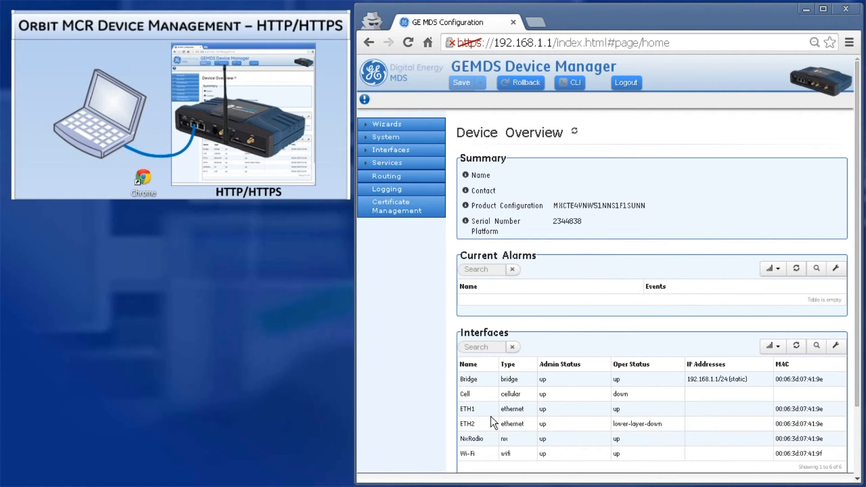
left_click(387, 124)
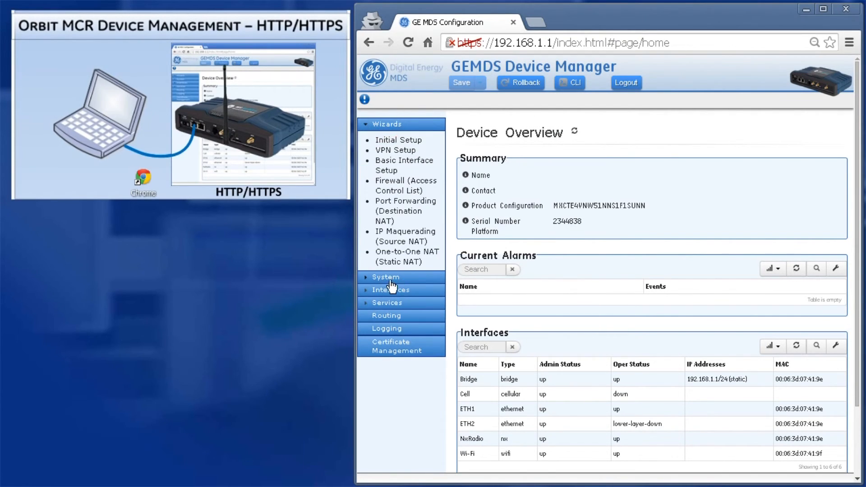
left_click(386, 277)
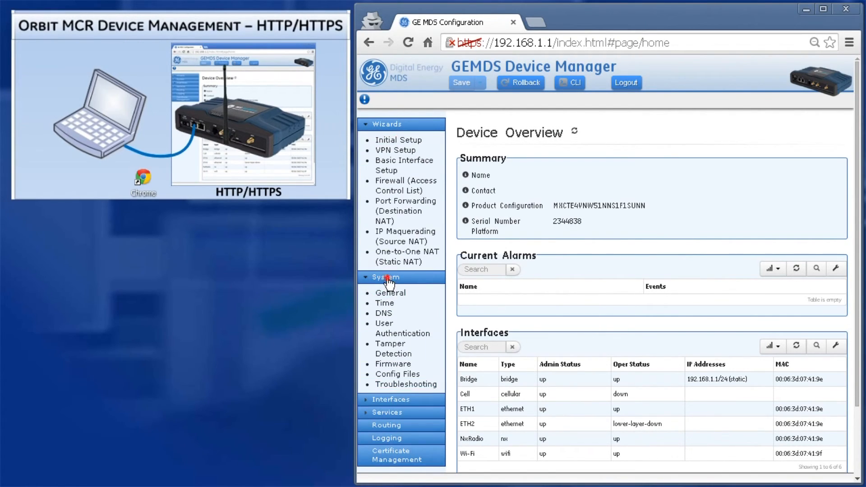
left_click(391, 150)
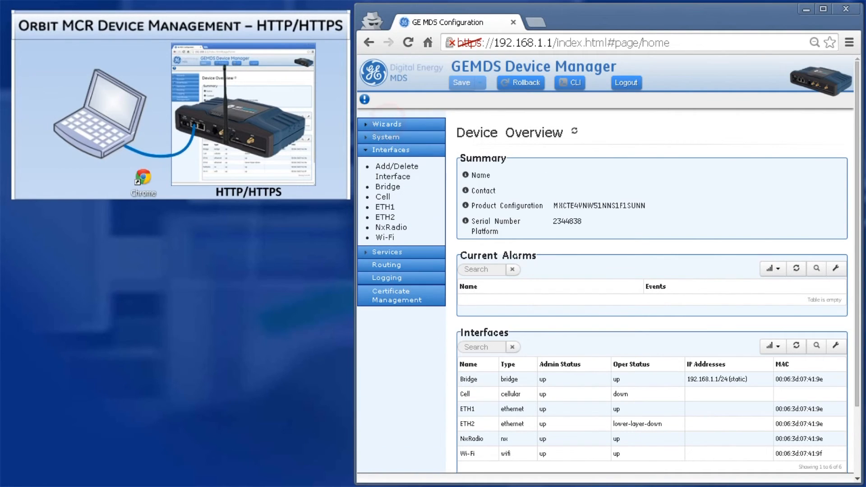
left_click(387, 186)
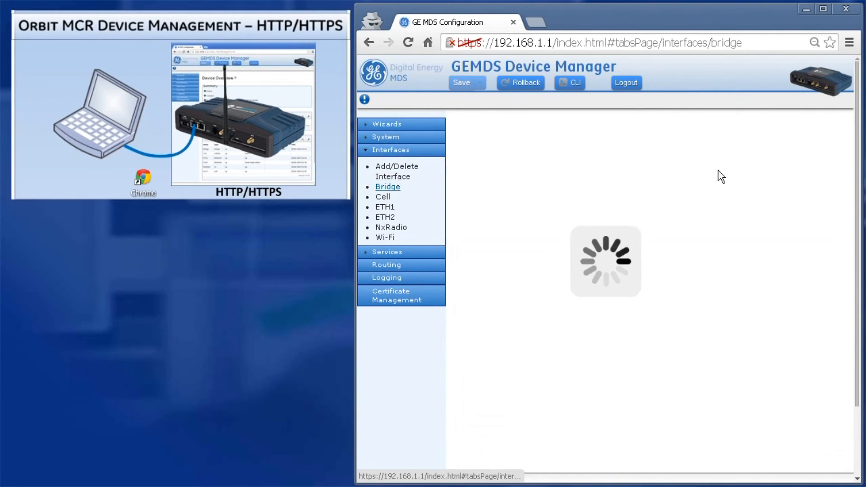